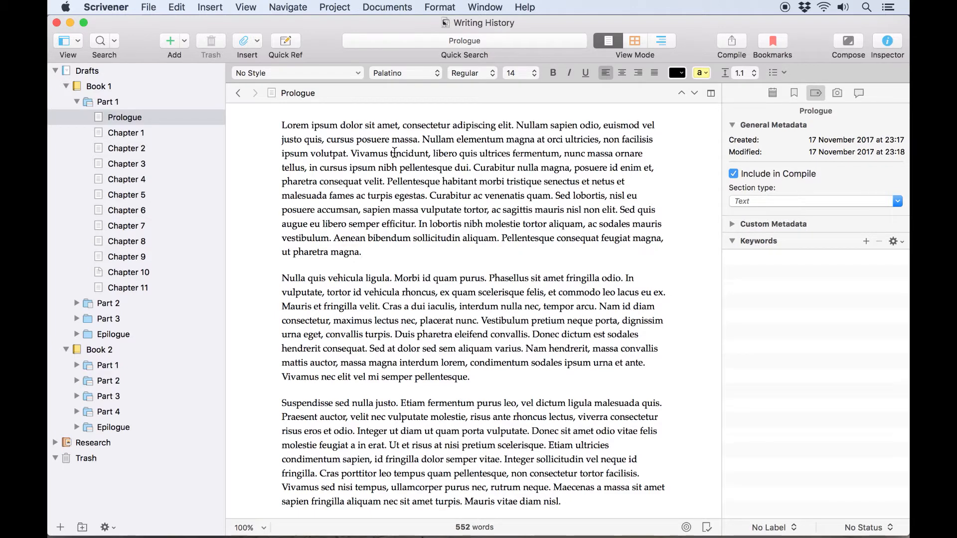
# - Place the cursor at the start of the Prologue and show the Project menu
pyautogui.click(361, 253)
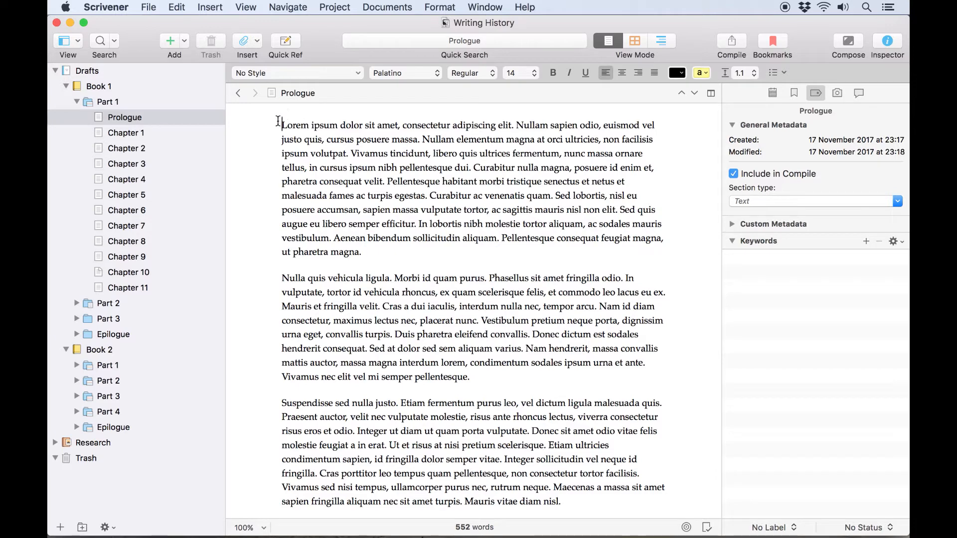
pyautogui.click(334, 7)
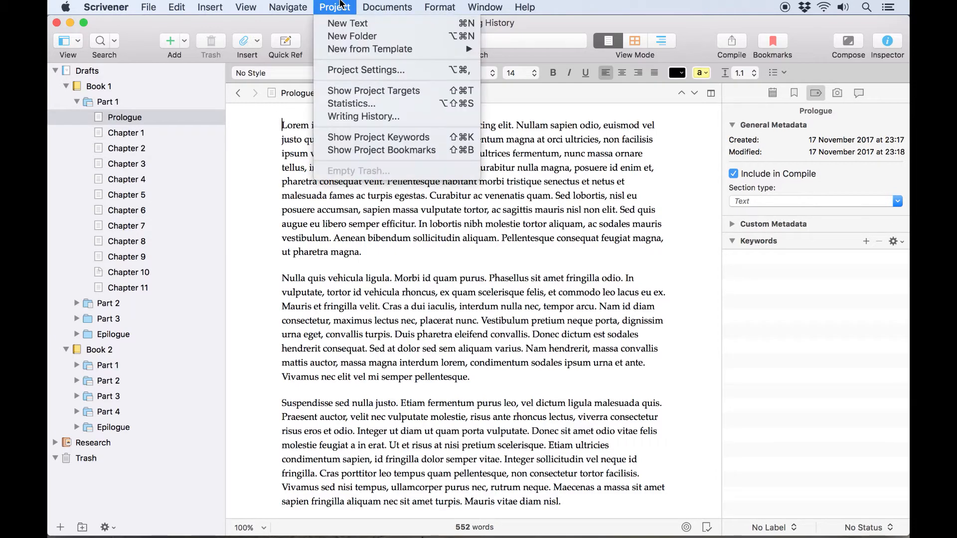
pyautogui.moveTo(362, 117)
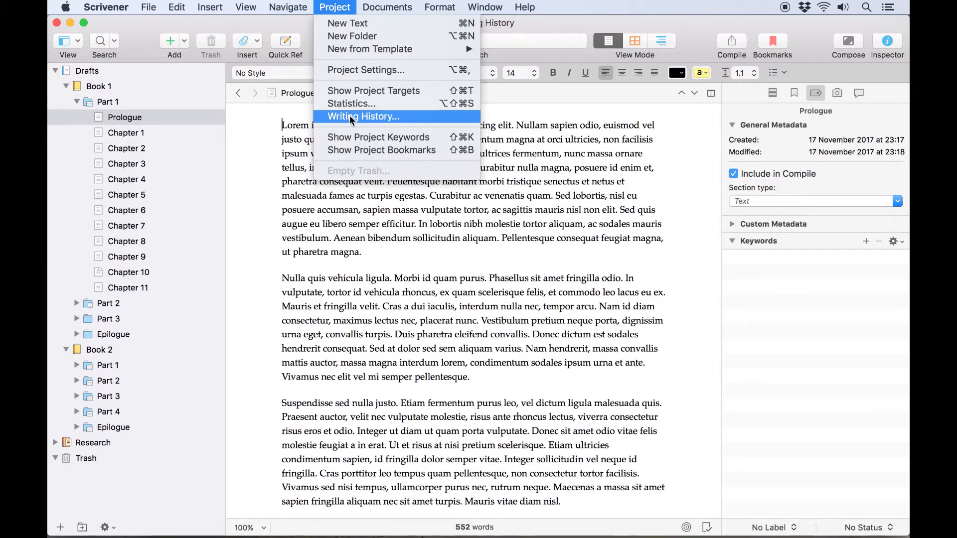
# - Show the Writing History report and review the Months and Days table back to September 2016
pyautogui.click(362, 116)
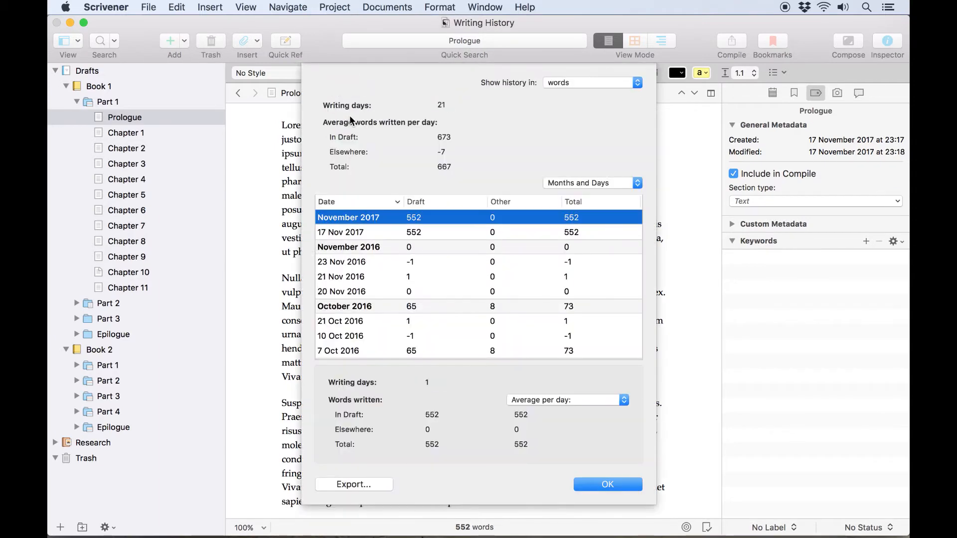
pyautogui.moveTo(521, 132)
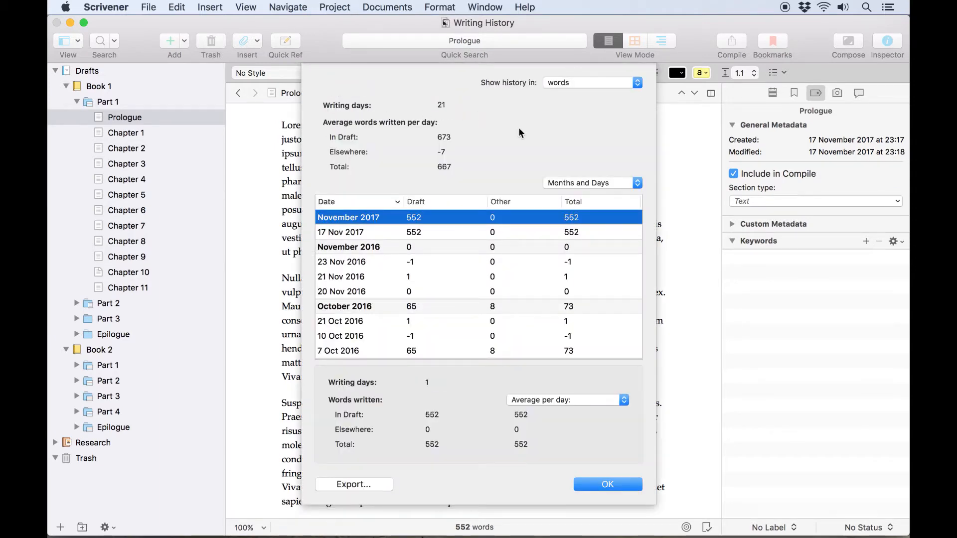
pyautogui.scroll(-3)
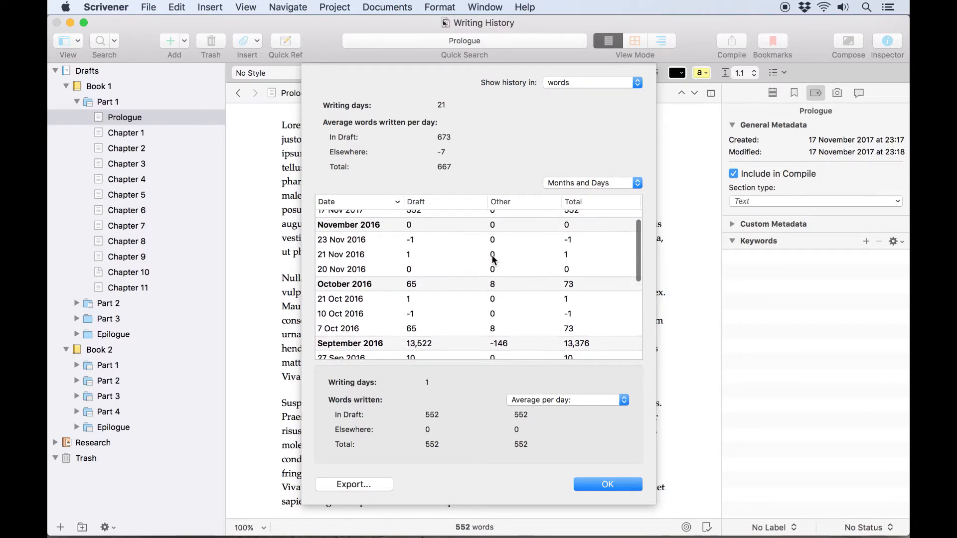
pyautogui.scroll(-3)
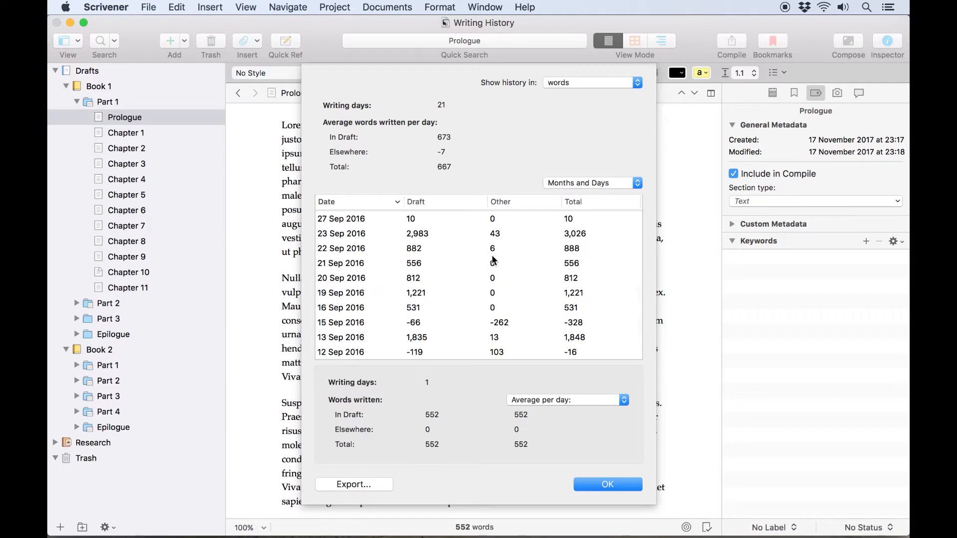
pyautogui.scroll(-3)
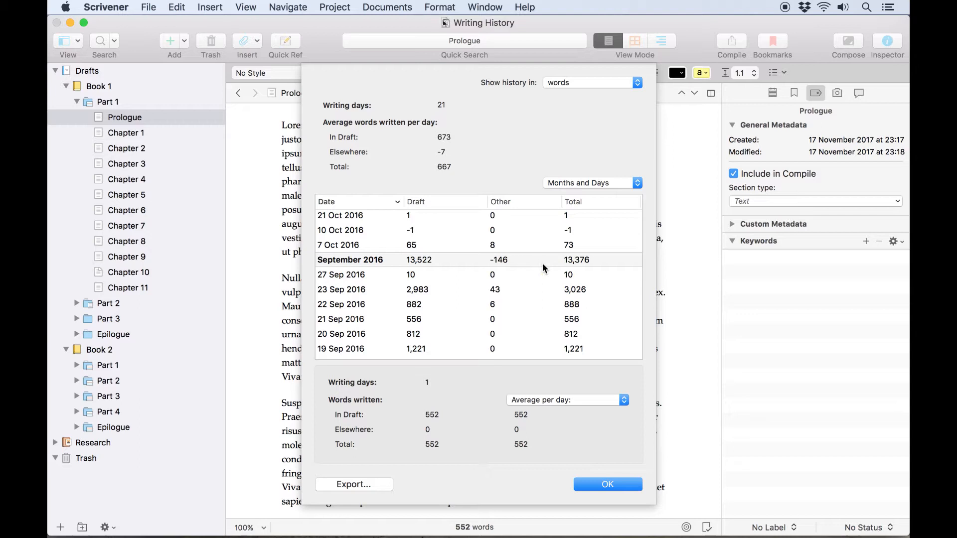
# - Select September 2016 (14 days, 13,376 words, 955/day) and keep the history counted in words
pyautogui.click(350, 259)
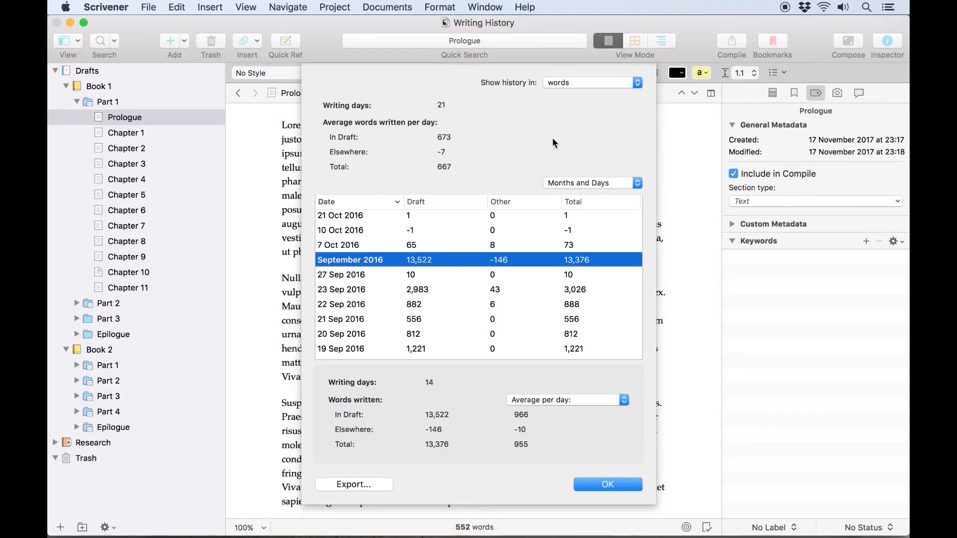
pyautogui.click(592, 82)
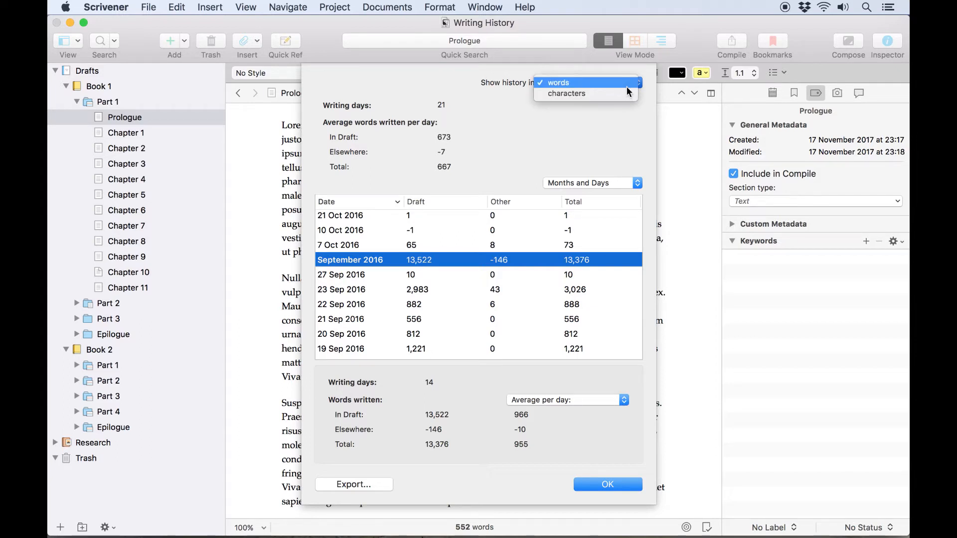
pyautogui.click(556, 81)
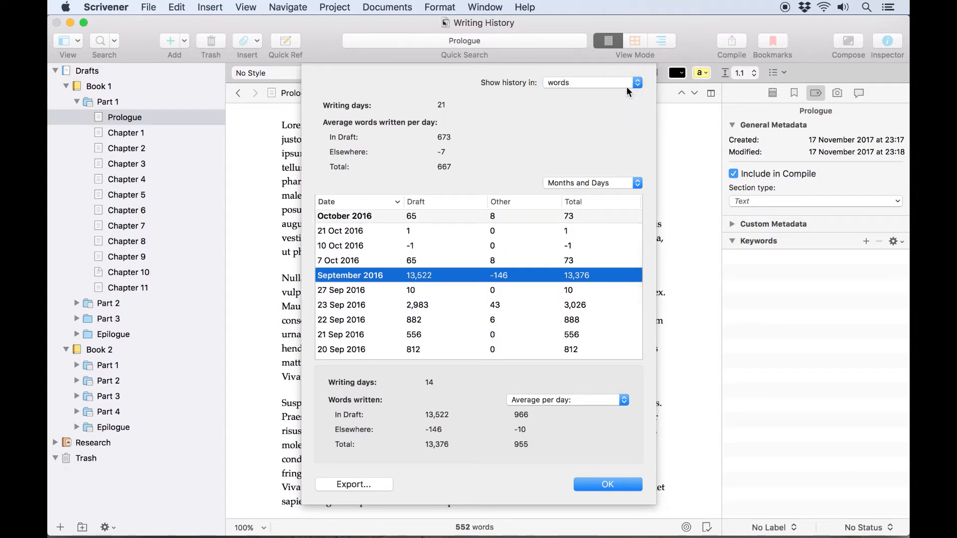
pyautogui.moveTo(530, 140)
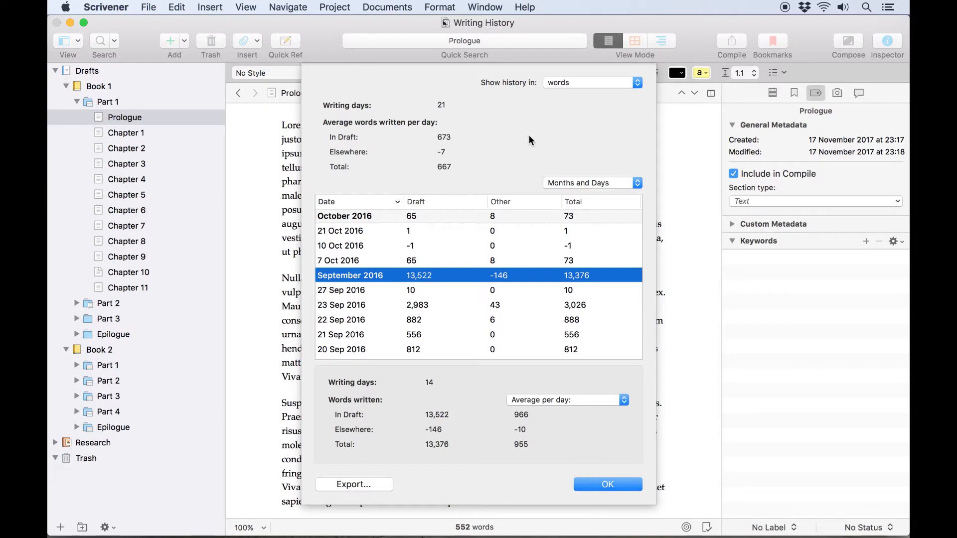
pyautogui.moveTo(402, 140)
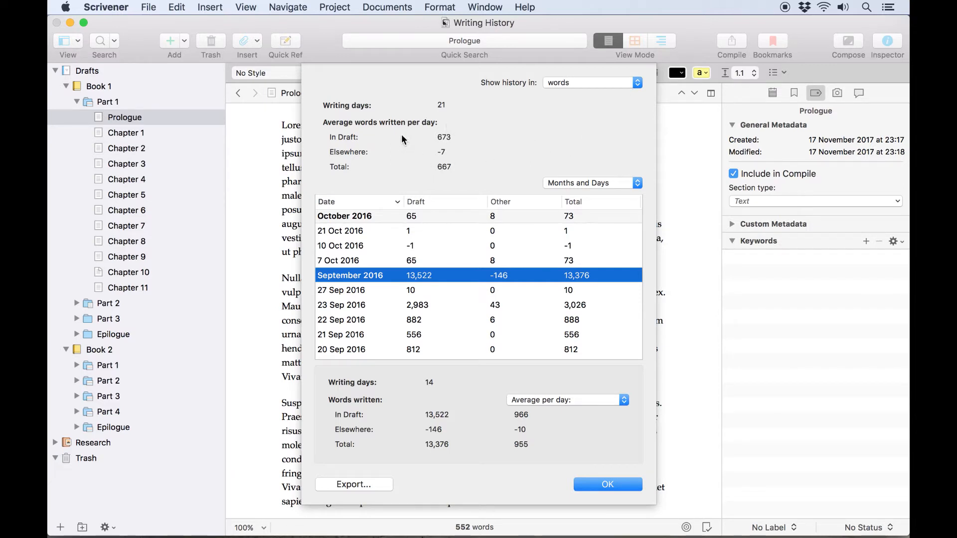
pyautogui.moveTo(479, 161)
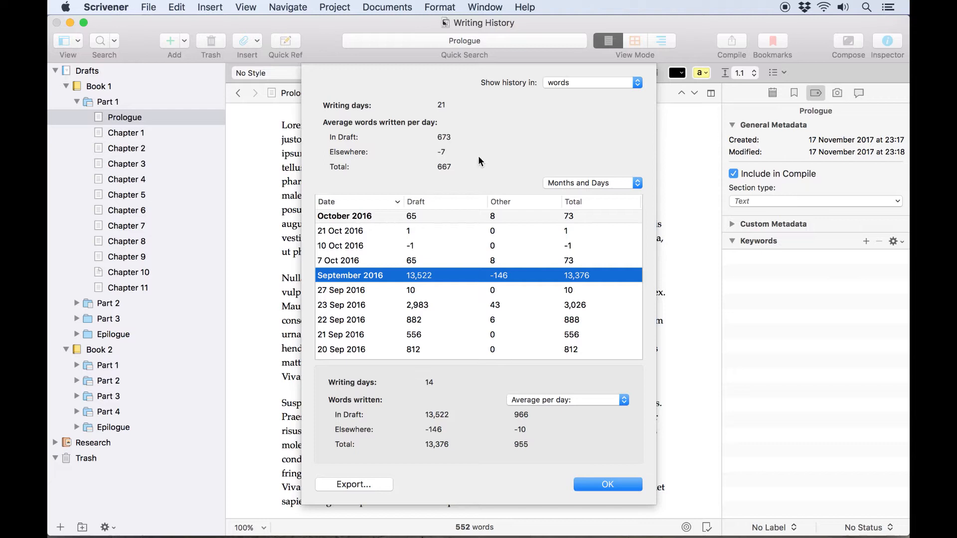
pyautogui.moveTo(484, 162)
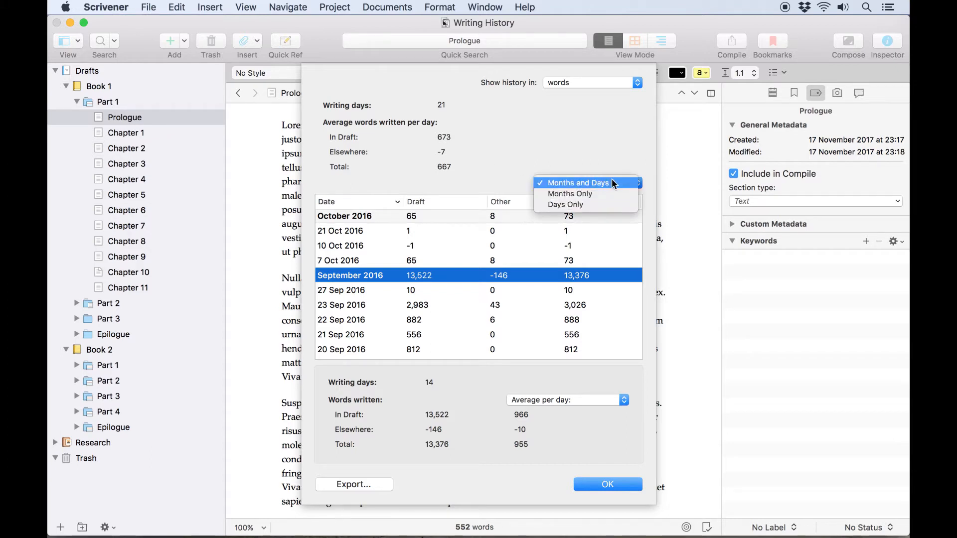
# - List months only and show the maximum in a day, 3,026 words for September 2016
pyautogui.click(569, 194)
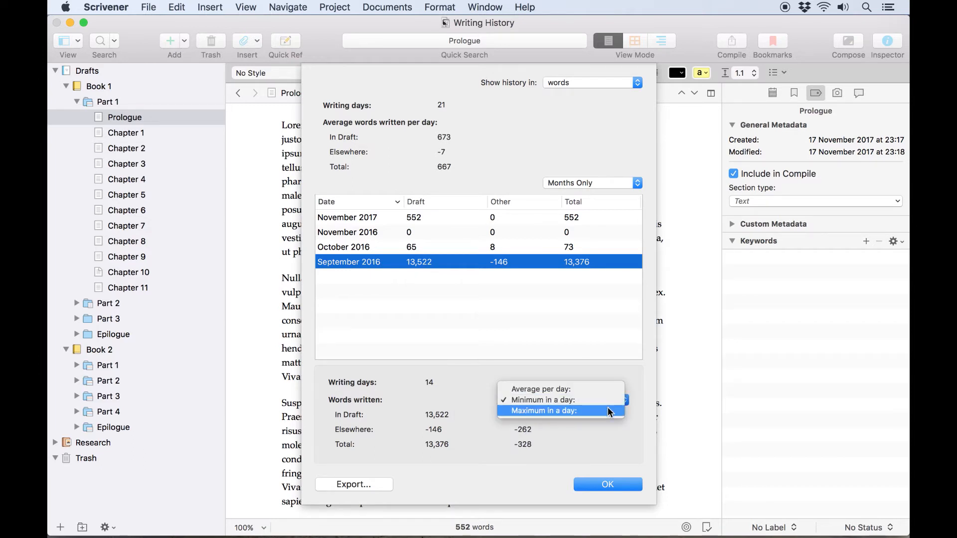
pyautogui.click(551, 411)
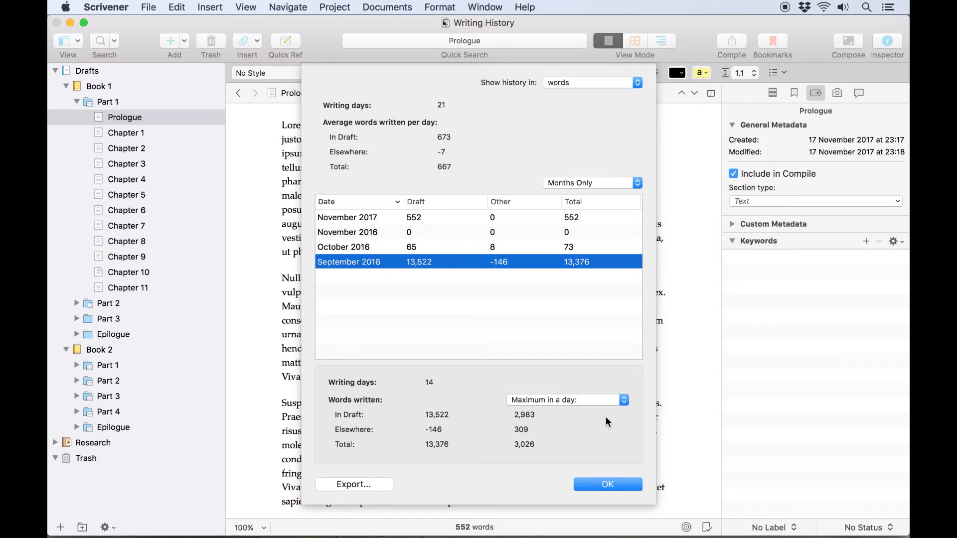
pyautogui.moveTo(385, 486)
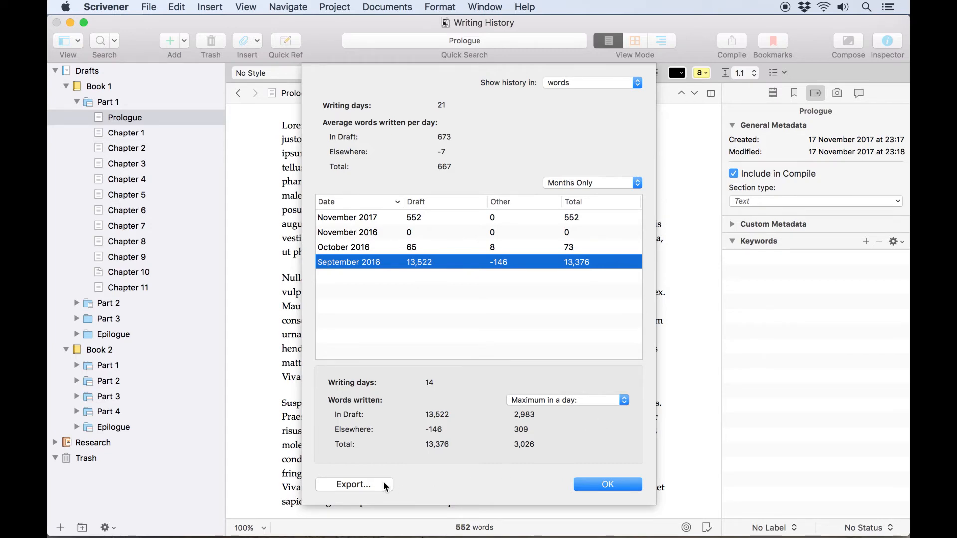
pyautogui.click(352, 484)
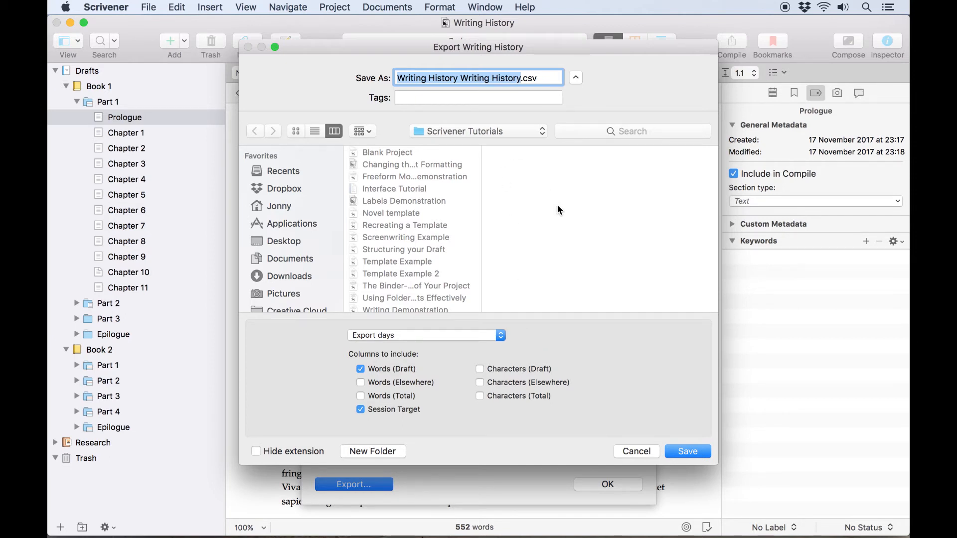
pyautogui.click(636, 451)
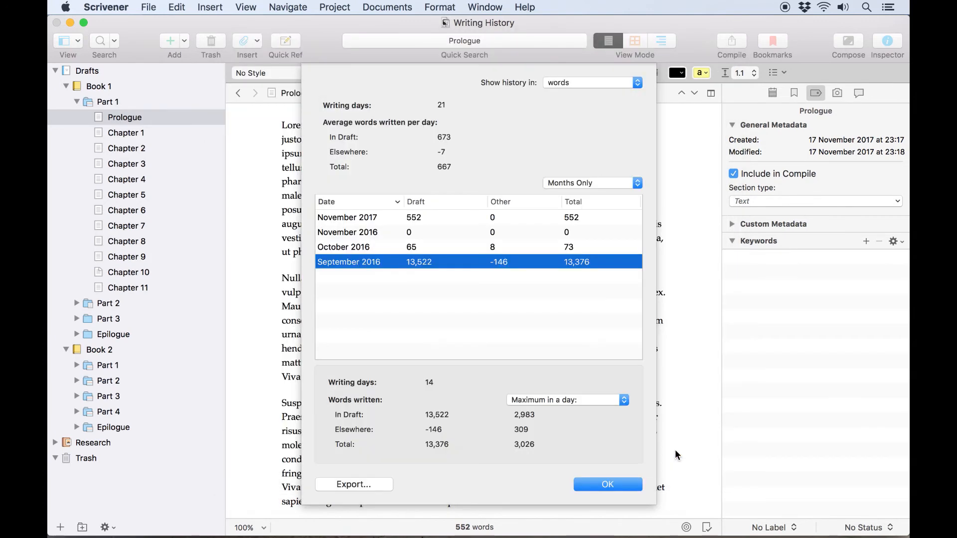
pyautogui.moveTo(496, 383)
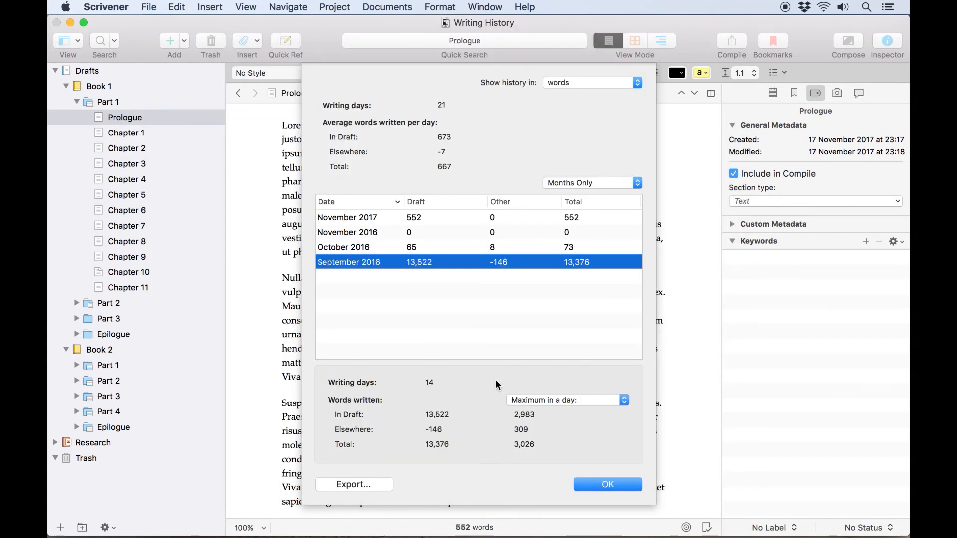
pyautogui.moveTo(626, 496)
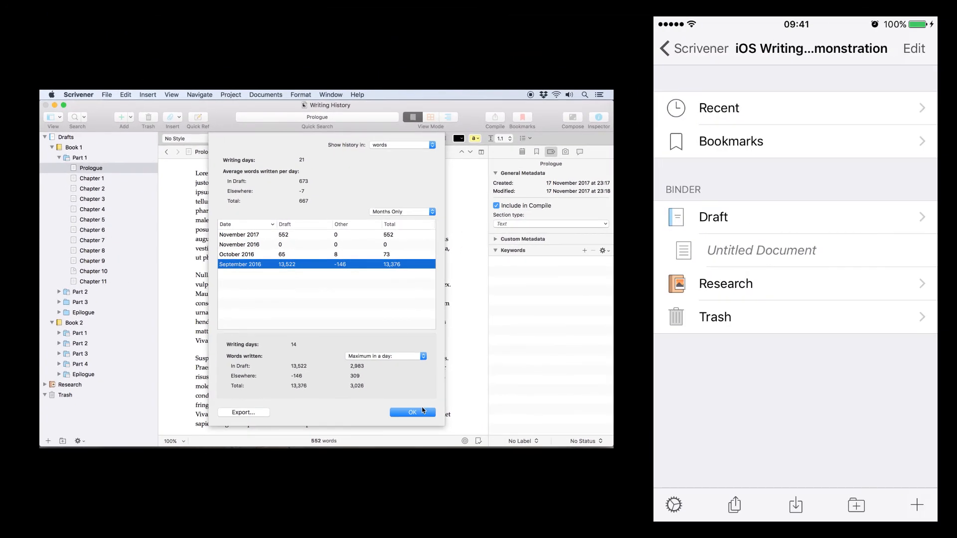
# - Open the untitled document on iOS and start typing 'Wri'
pyautogui.click(761, 250)
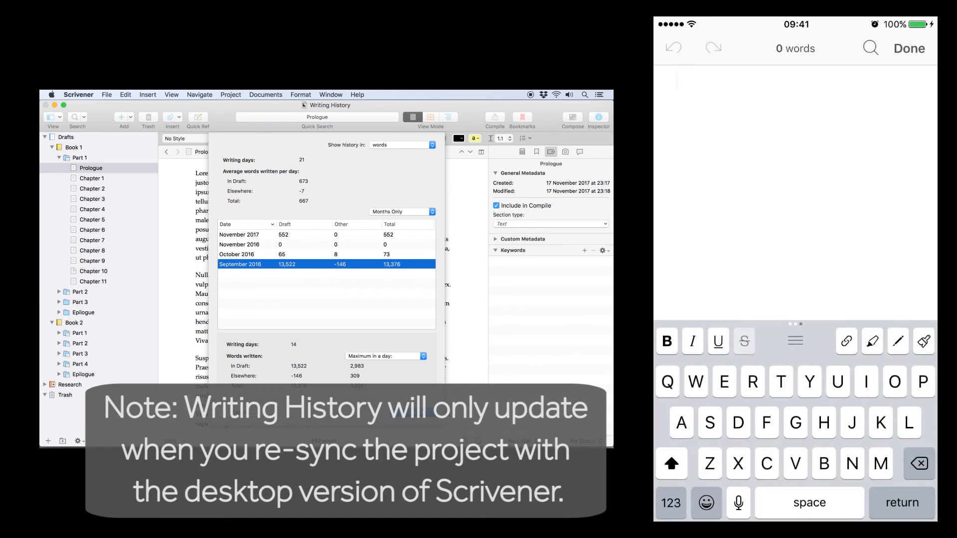
pyautogui.write('Wri')
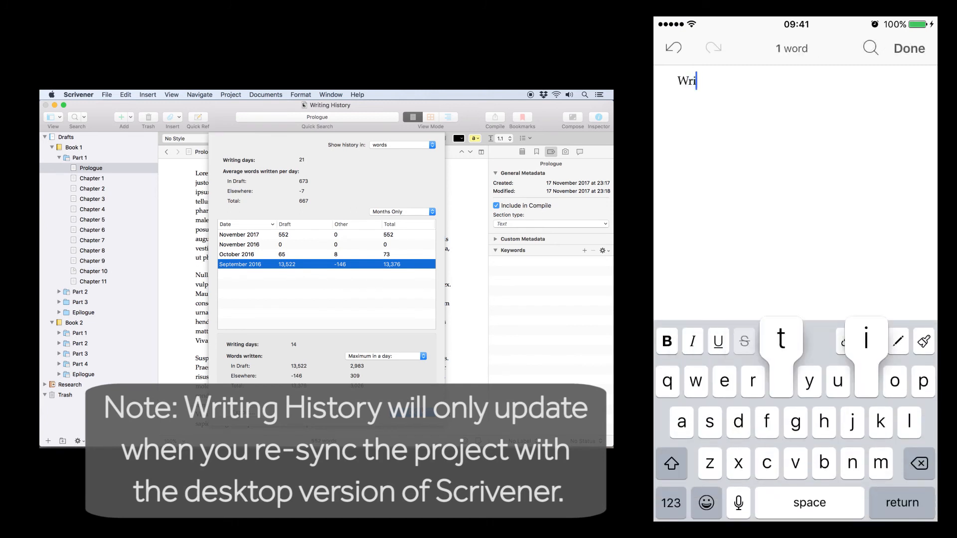